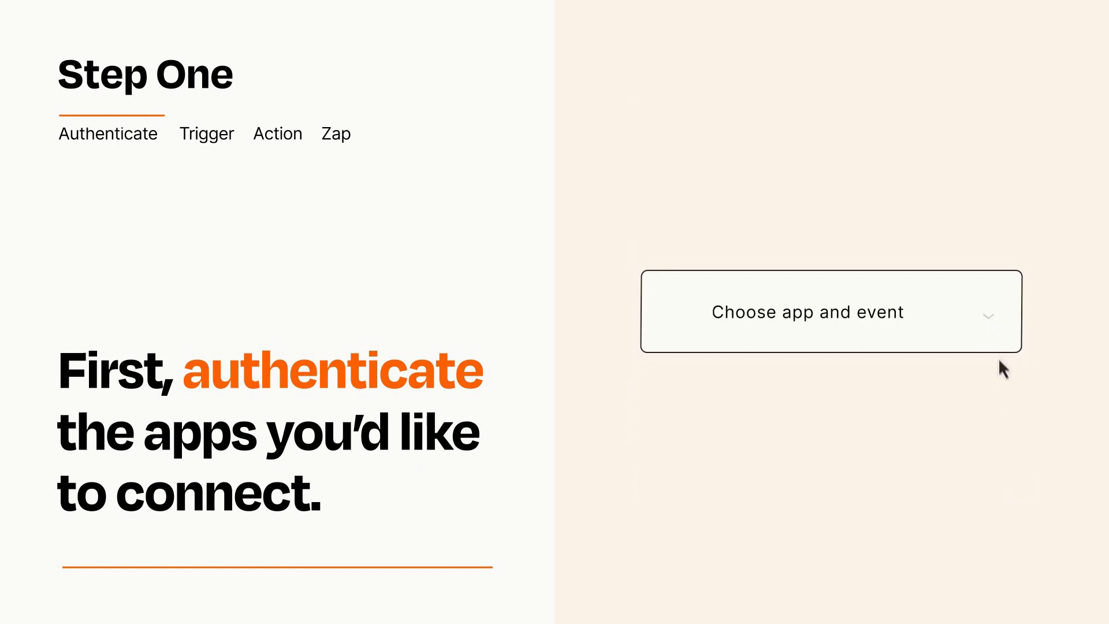
# Choose First Open Notification from the trigger's app and event list
pyautogui.click(829, 311)
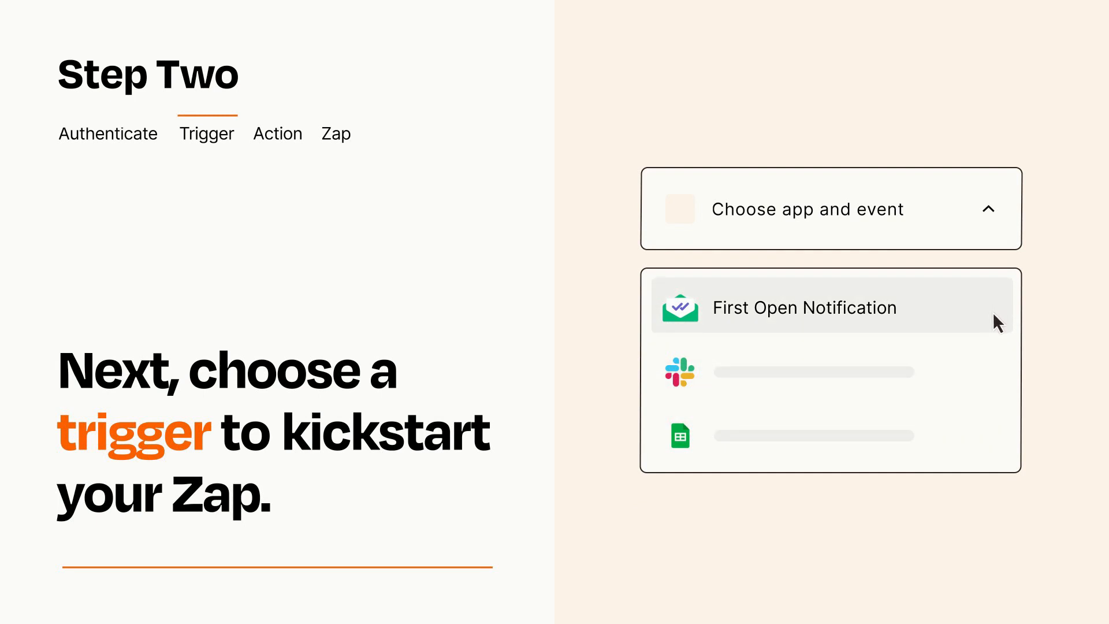
pyautogui.click(803, 307)
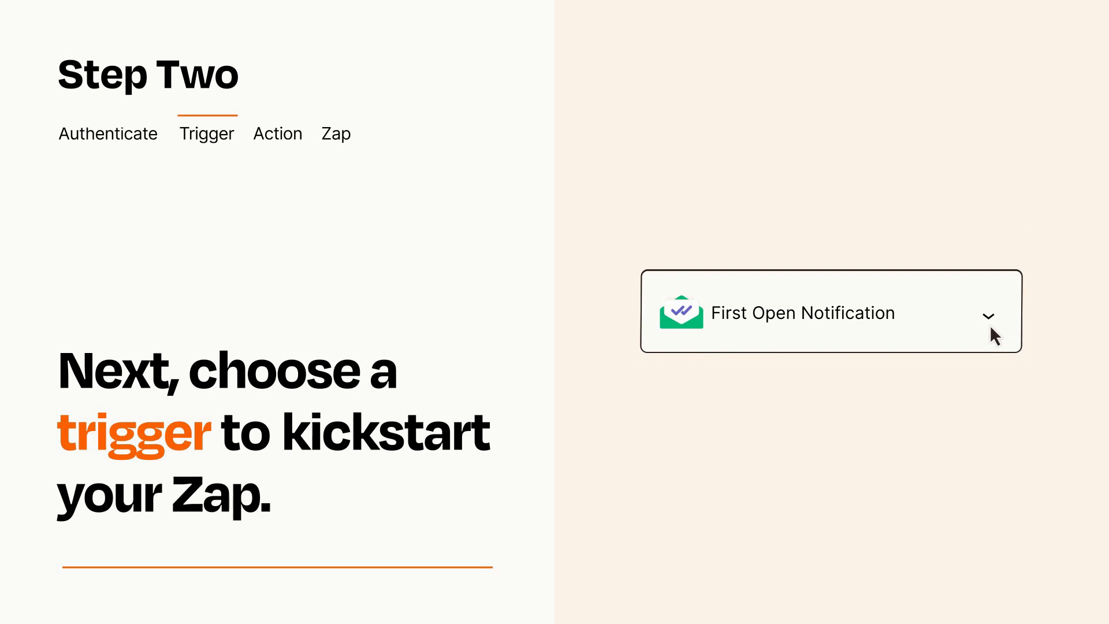
pyautogui.moveTo(1007, 327)
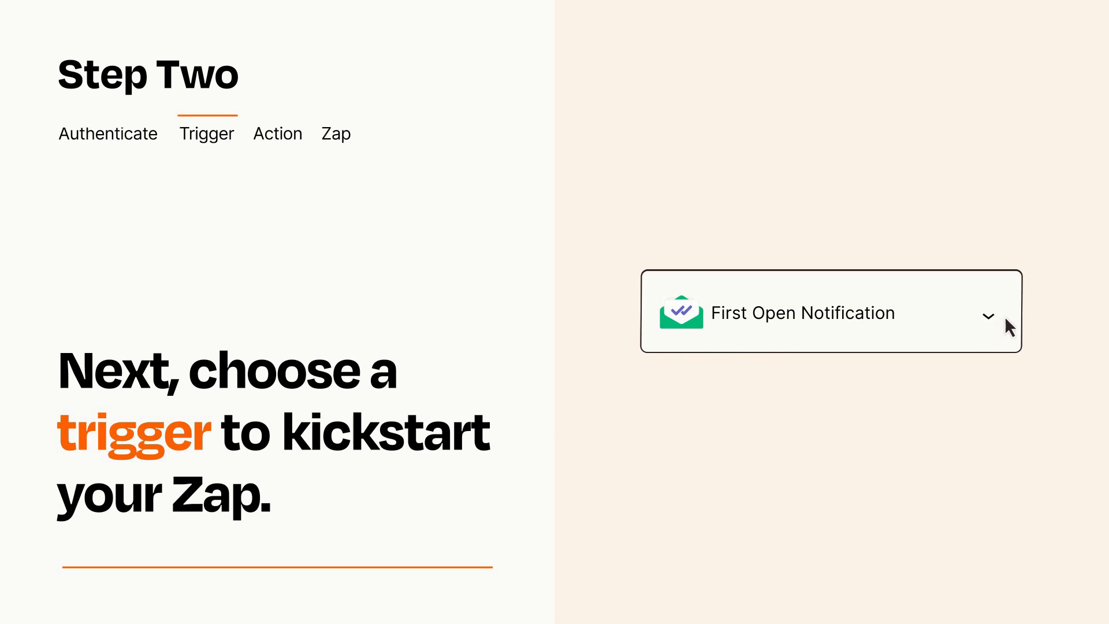
pyautogui.moveTo(1006, 319)
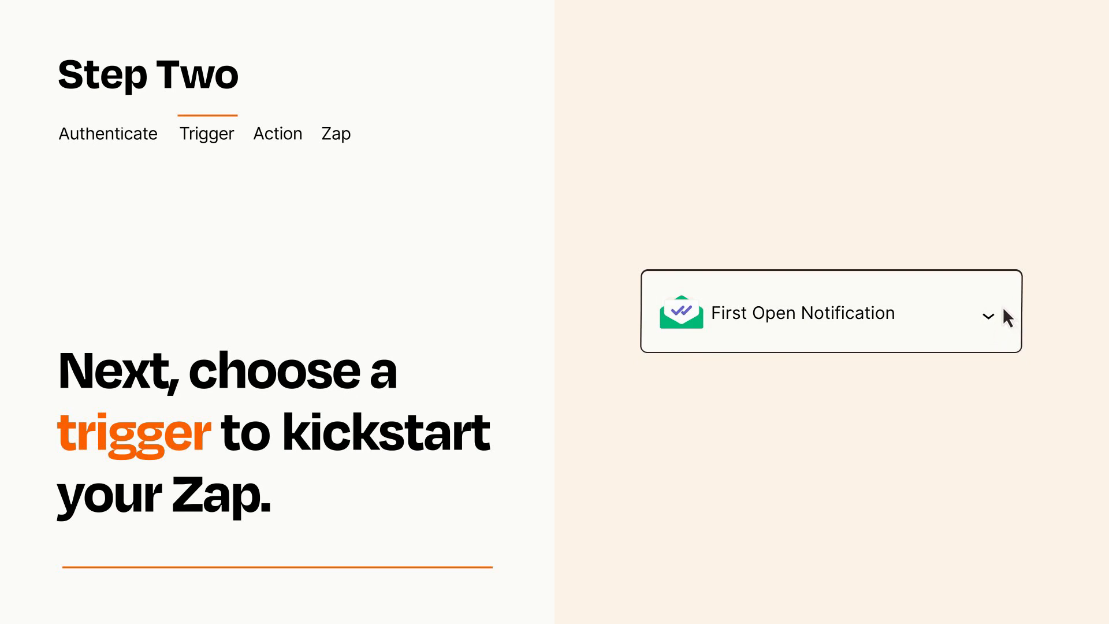
# Pick Create Spreadsheet Row from the second app and event dropdown
pyautogui.click(278, 134)
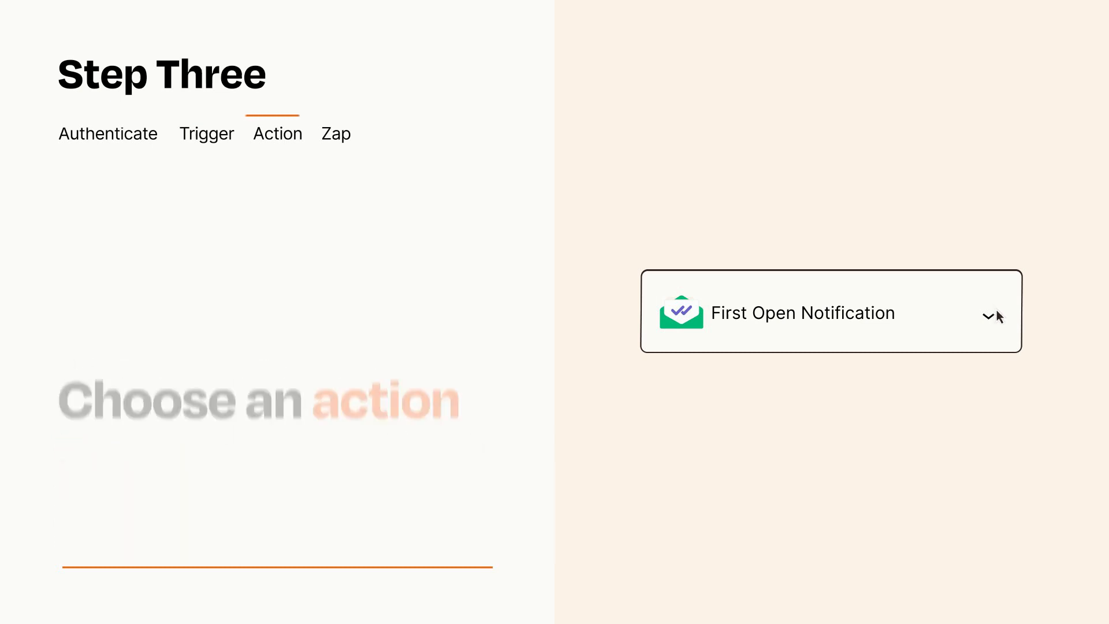
pyautogui.click(988, 313)
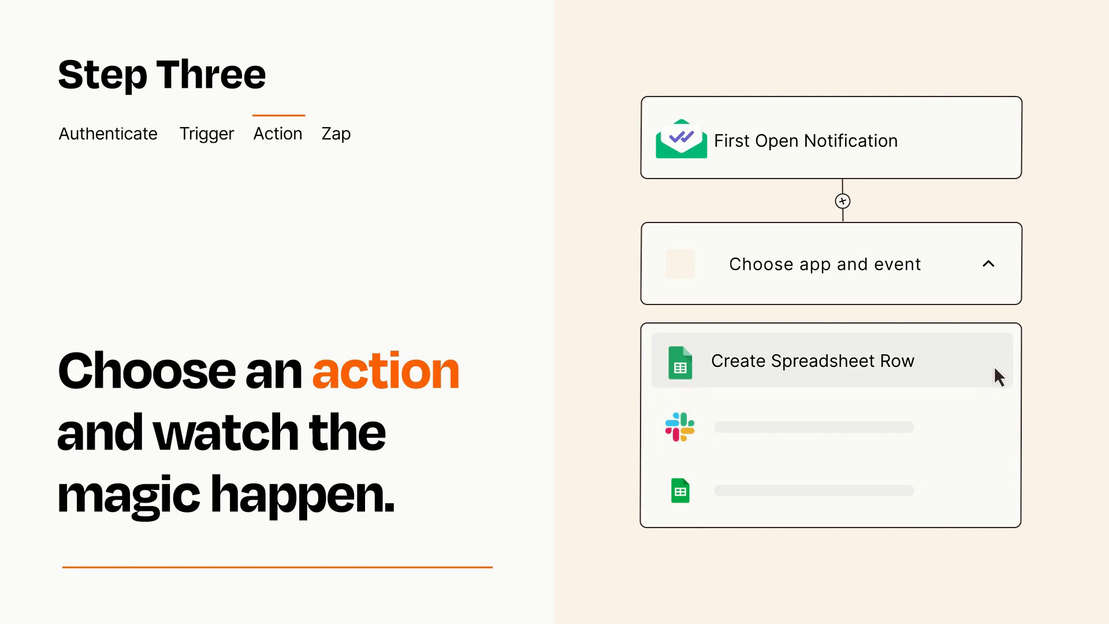
pyautogui.click(812, 360)
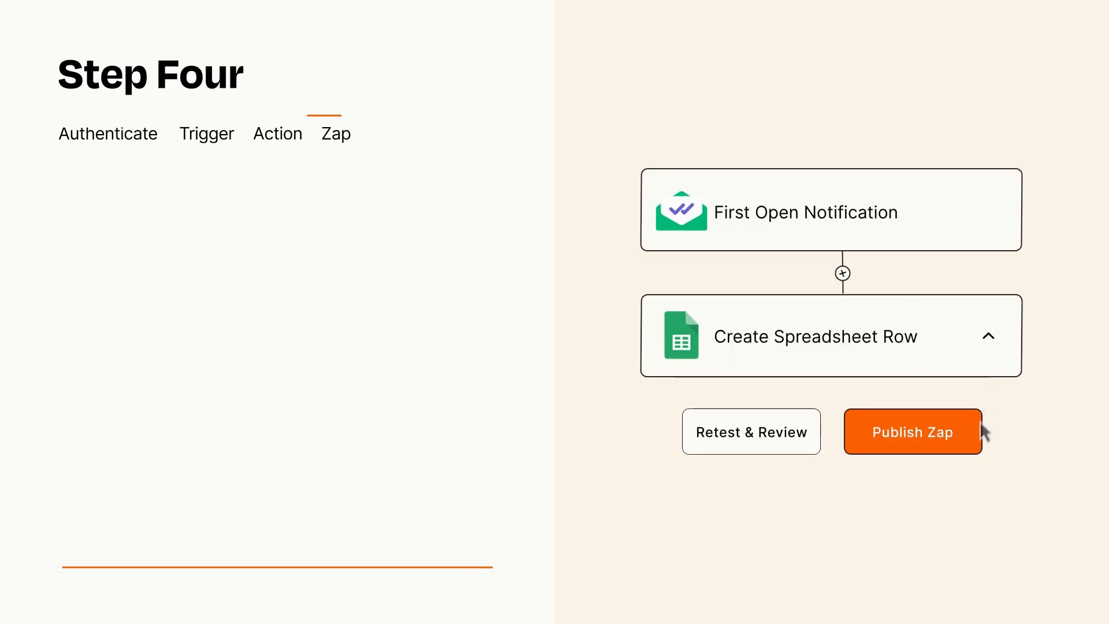
# Publish the First Open Notification to Create Spreadsheet Row Zap
pyautogui.click(911, 432)
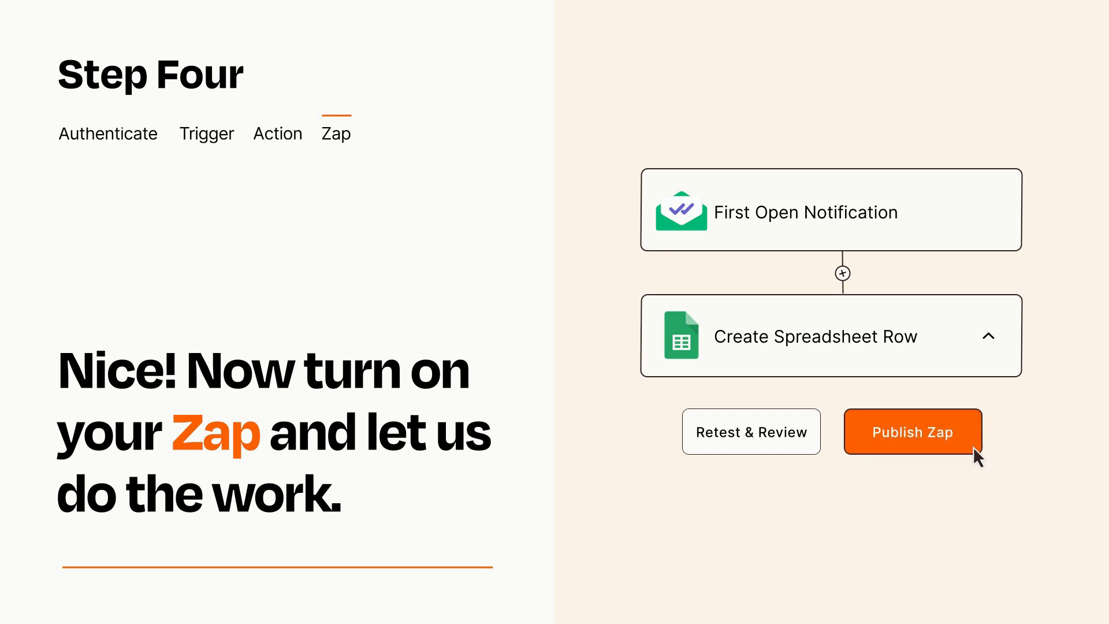
pyautogui.click(911, 431)
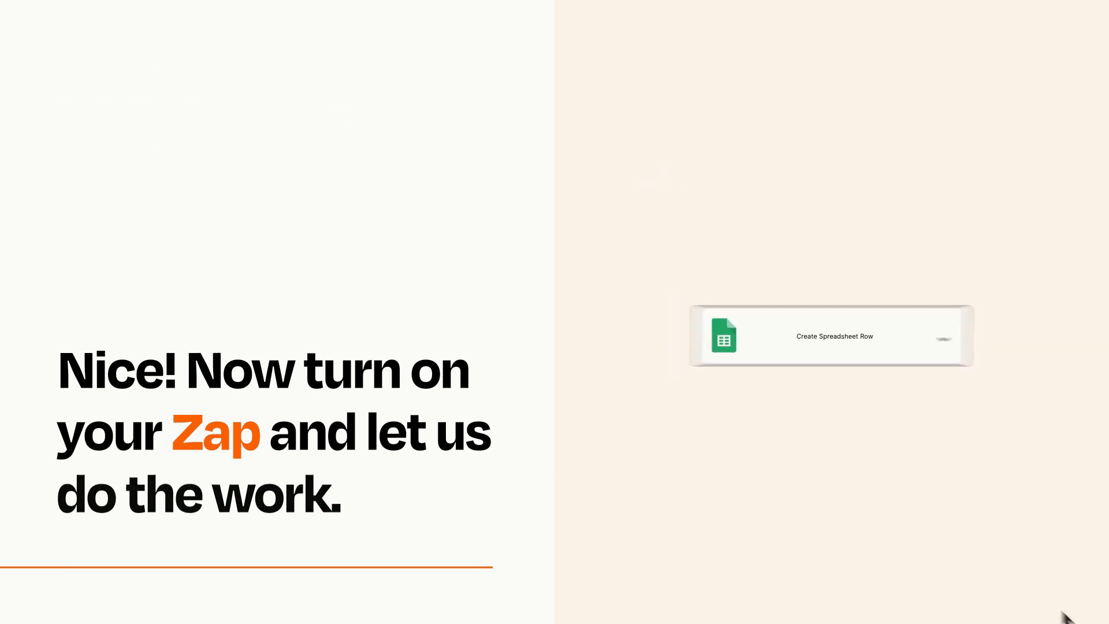